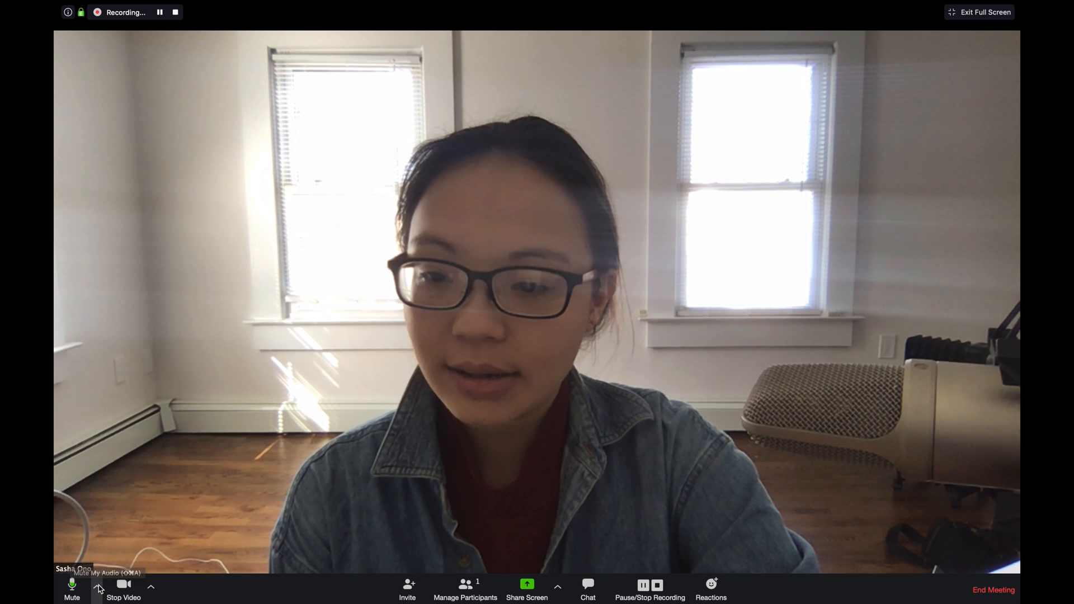
# - Show the audio device menu with Duet USB as both microphone and speaker
pyautogui.click(100, 586)
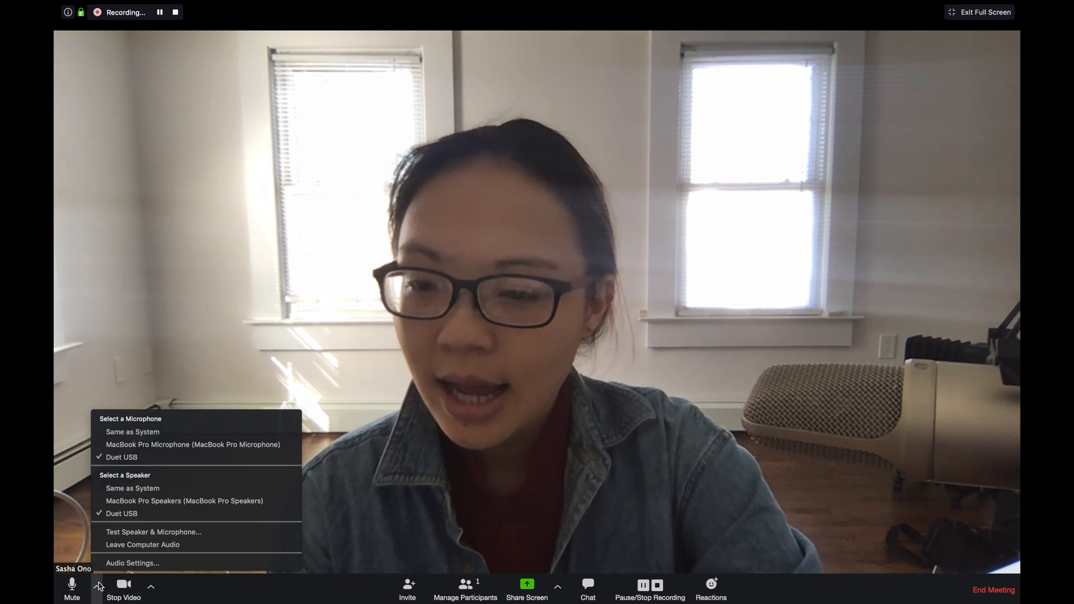
pyautogui.moveTo(132, 487)
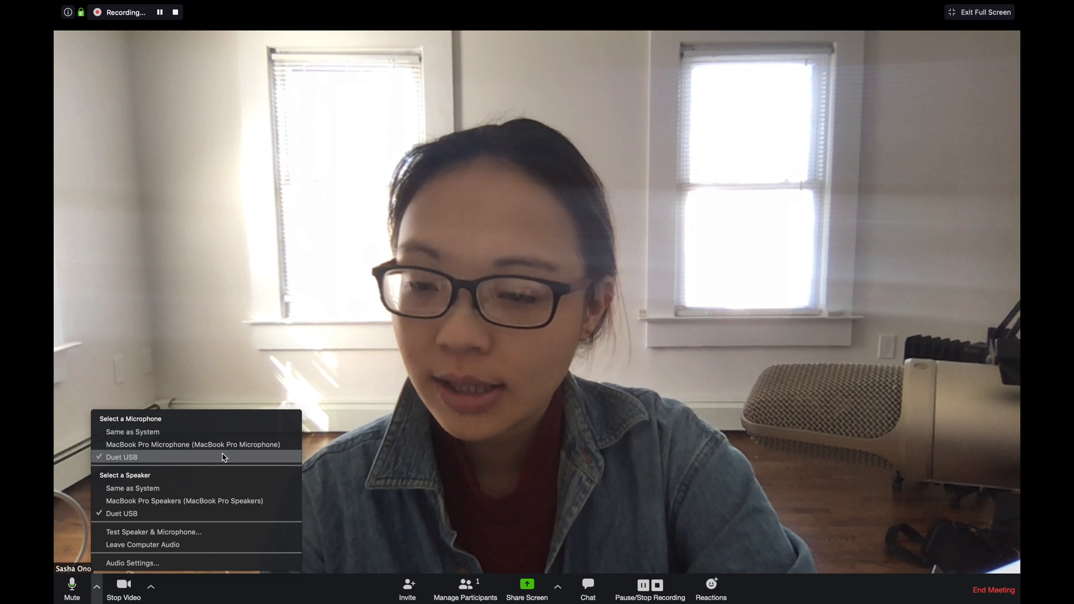
pyautogui.moveTo(201, 462)
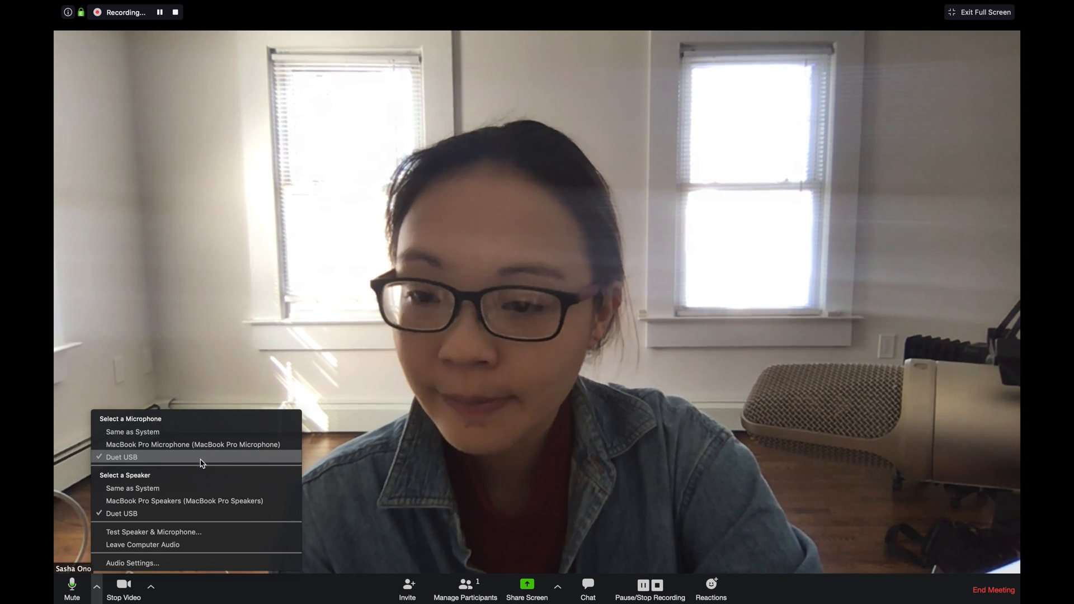
pyautogui.moveTo(201, 510)
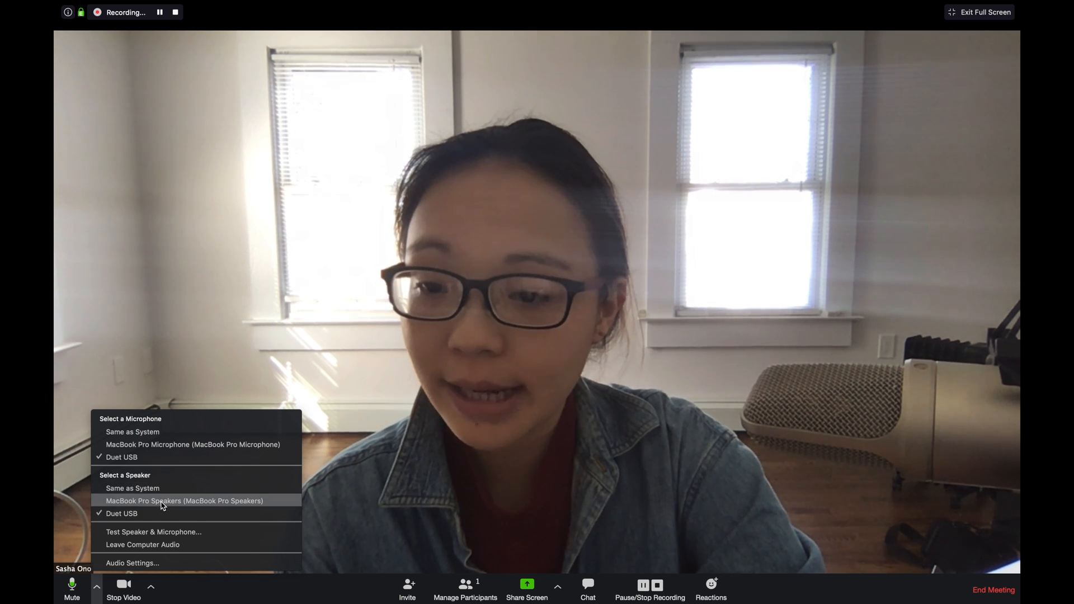
pyautogui.moveTo(183, 533)
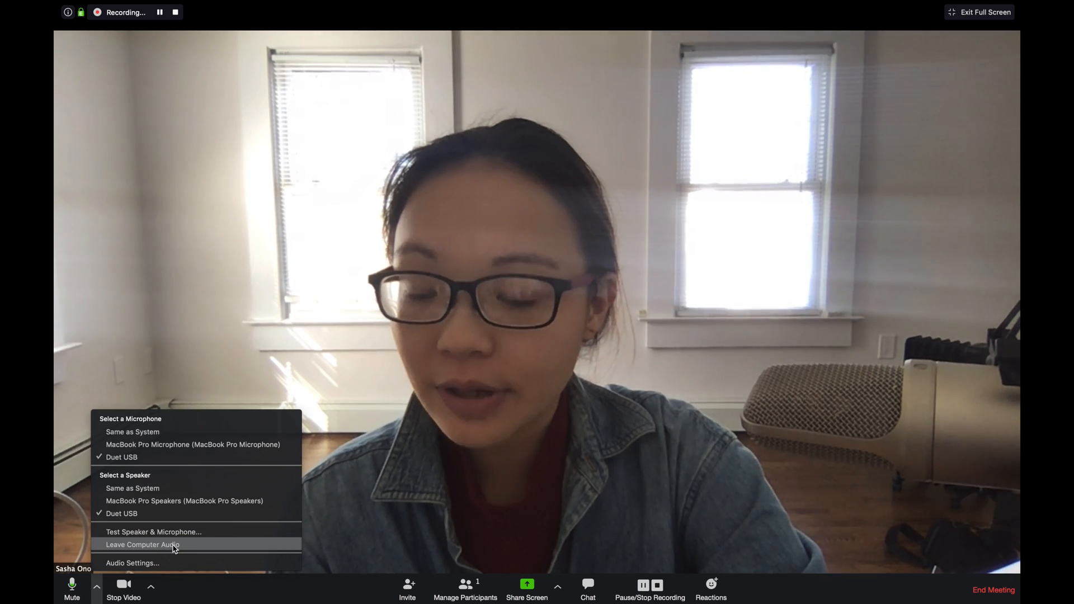
pyautogui.moveTo(166, 578)
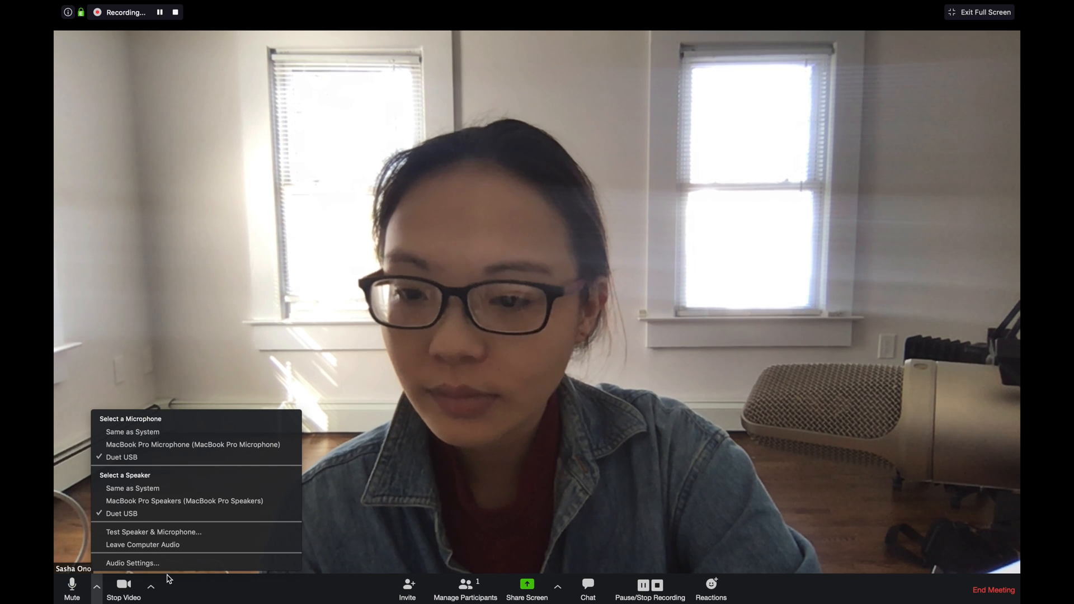
# - From Audio Settings, view the Virtual Background choices, then switch to the Recording preferences
pyautogui.click(133, 563)
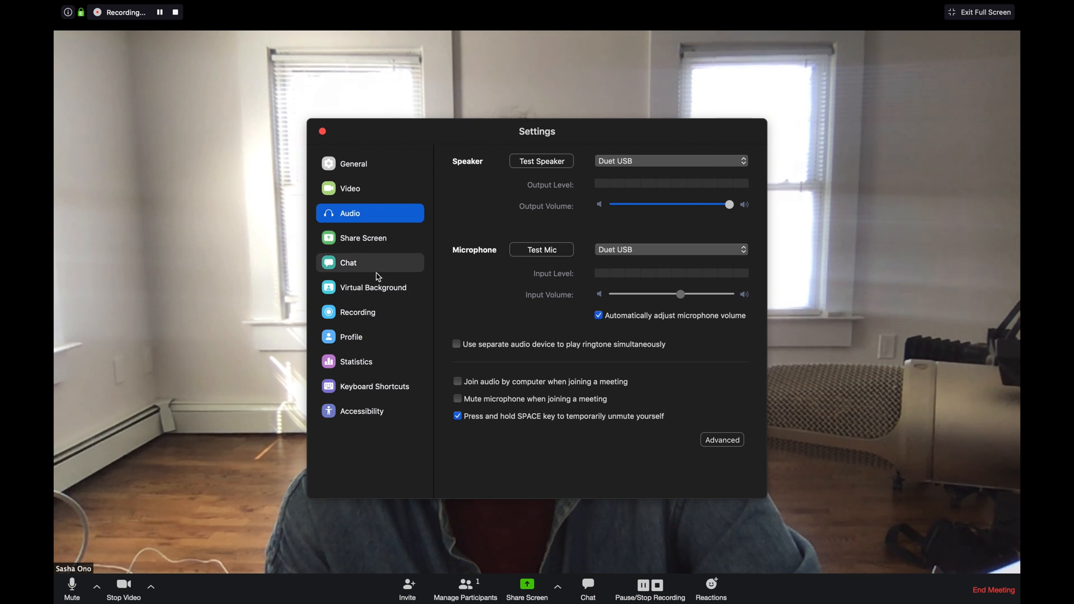
pyautogui.click(373, 287)
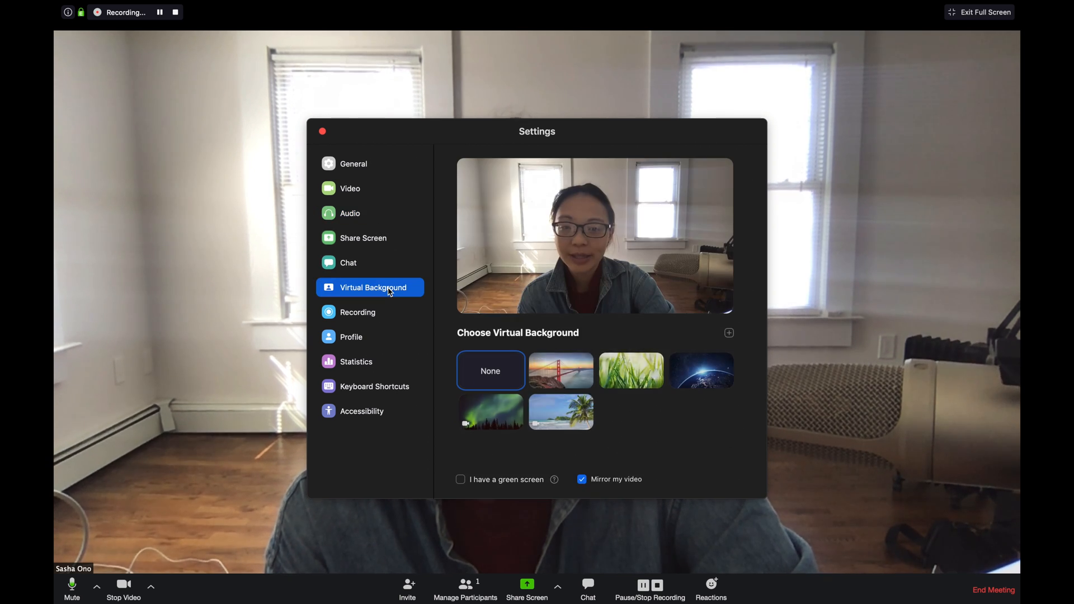
pyautogui.moveTo(368, 296)
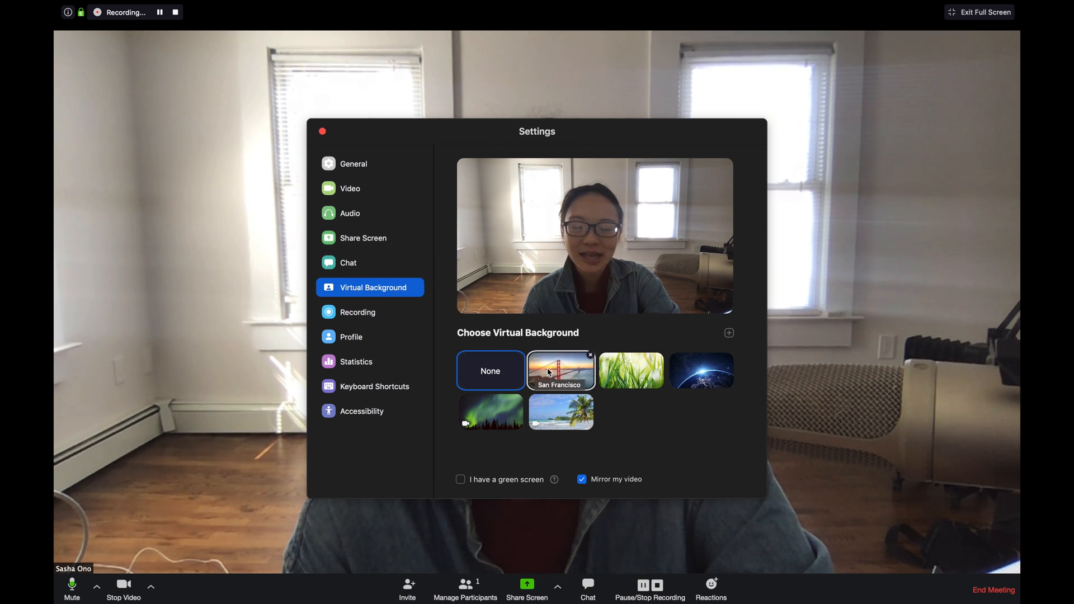
pyautogui.click(631, 370)
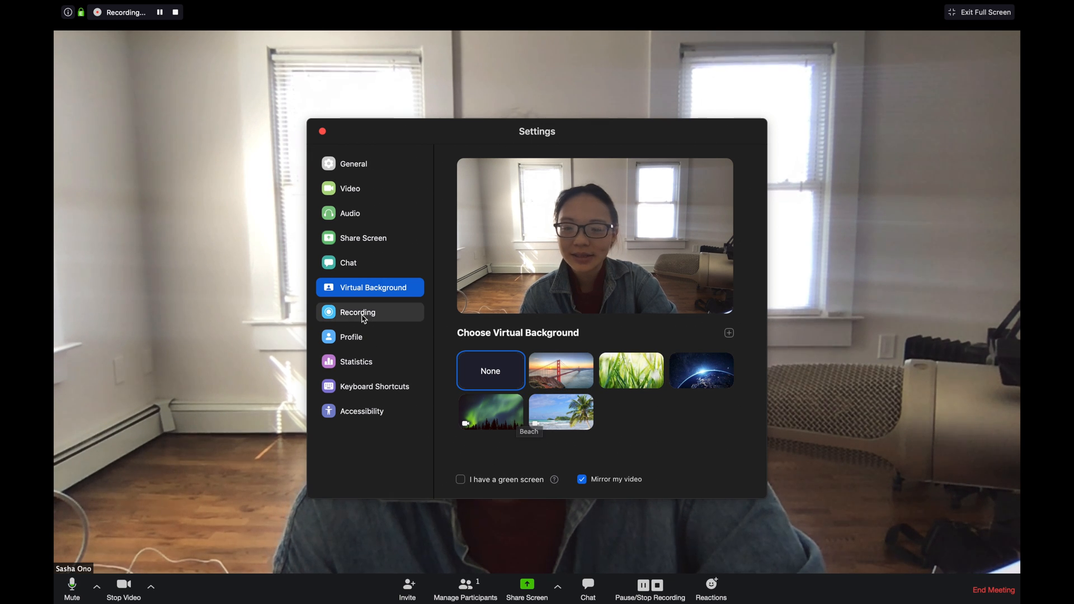
pyautogui.click(358, 312)
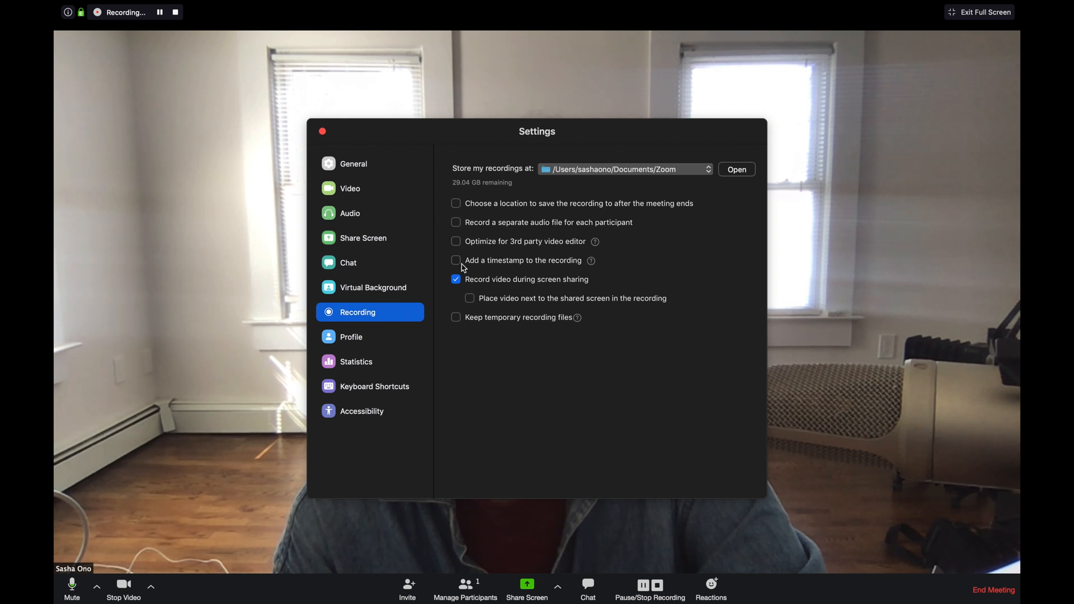
pyautogui.moveTo(445, 252)
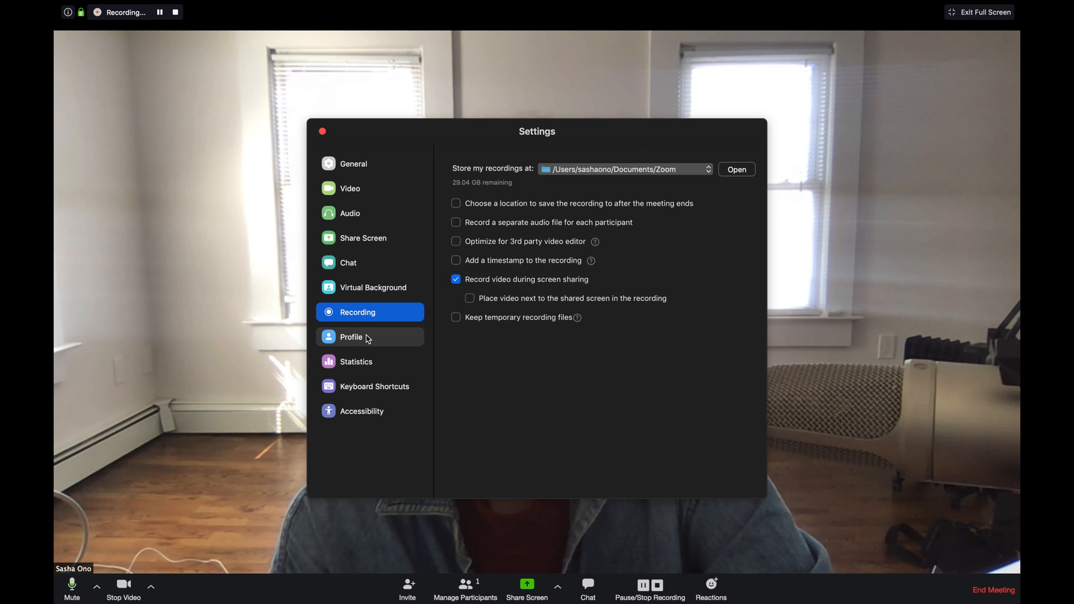
pyautogui.moveTo(368, 368)
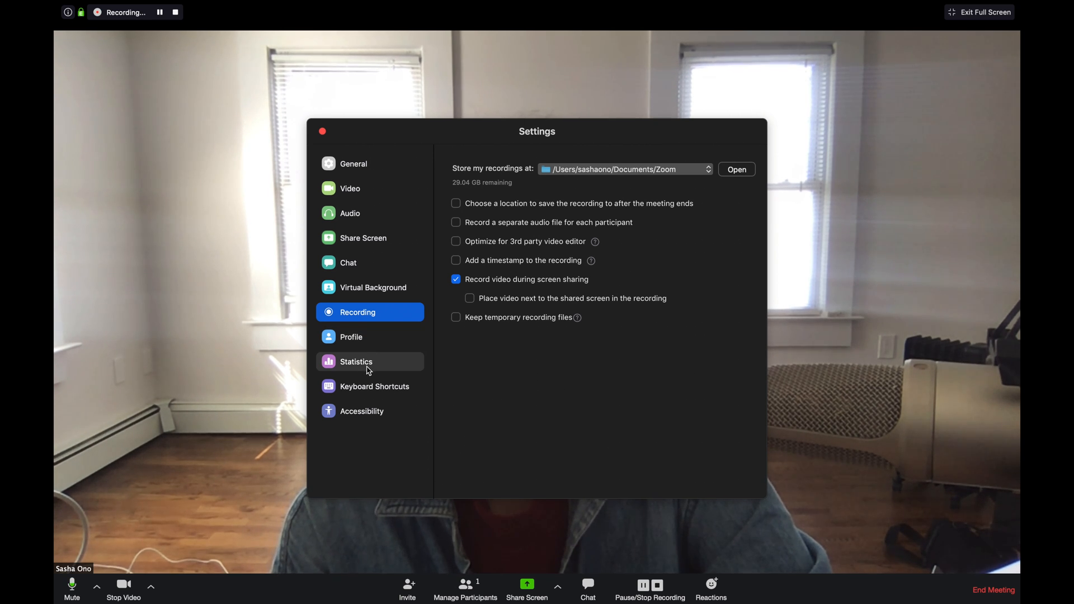
# - In Accessibility, change the closed-caption font size from 16 to 18
pyautogui.click(362, 411)
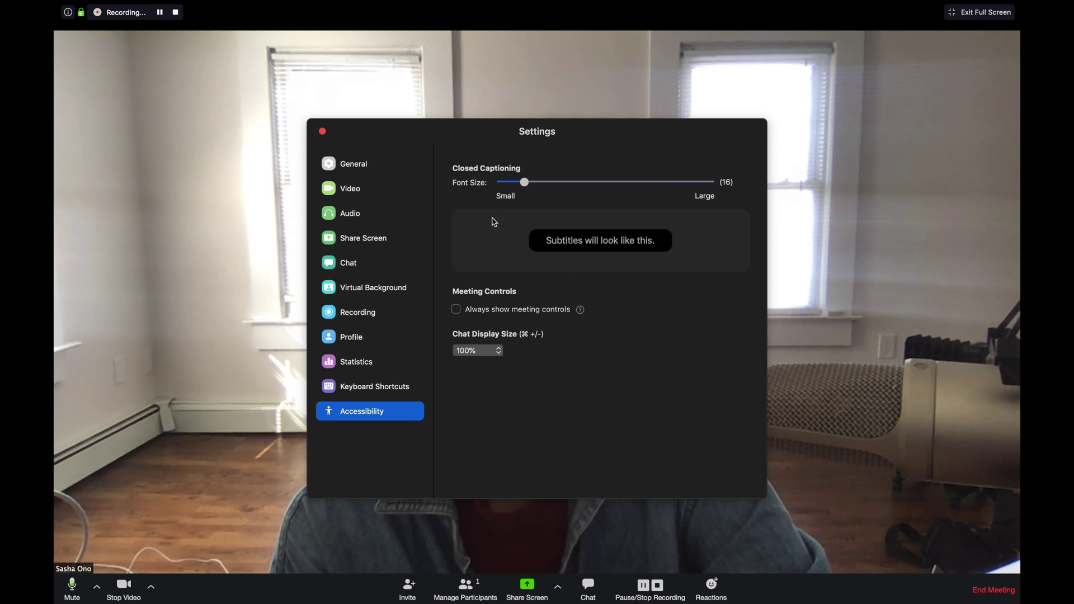
pyautogui.moveTo(504, 167)
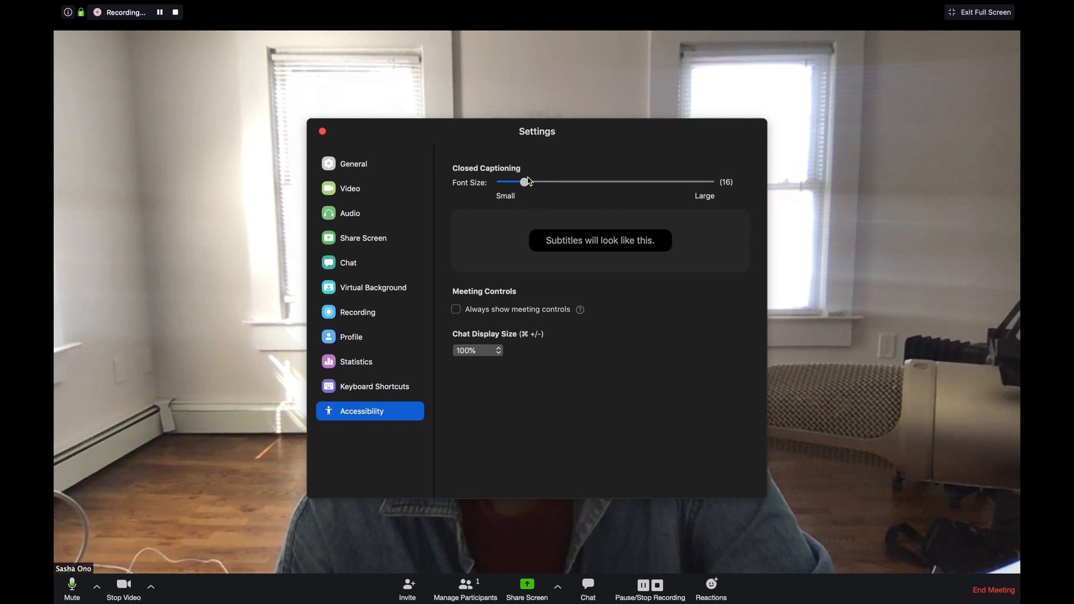
pyautogui.moveTo(527, 181); pyautogui.dragTo(661, 181)
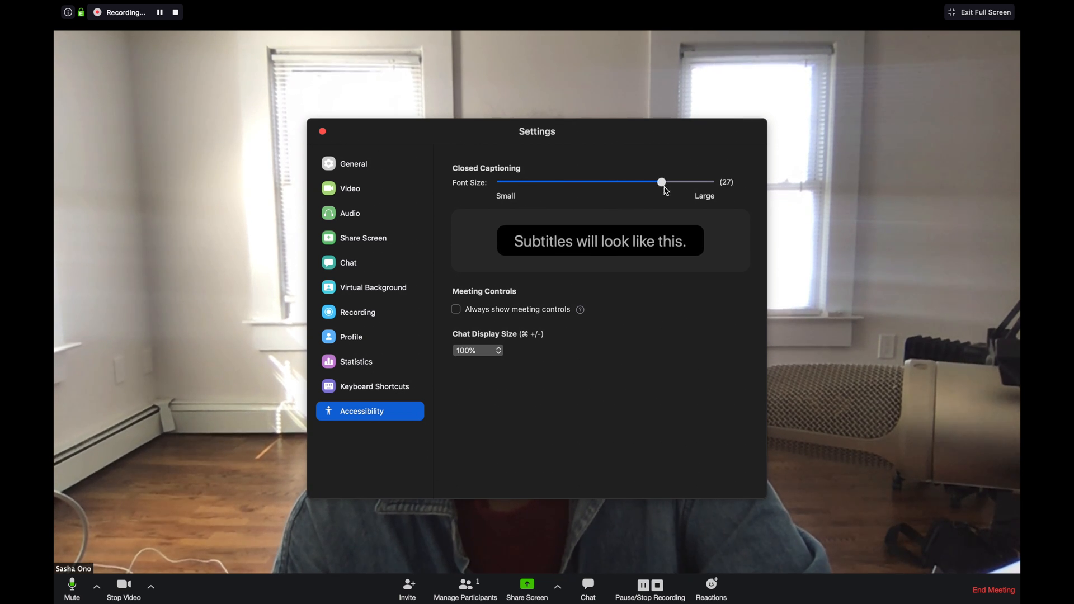
pyautogui.moveTo(660, 182); pyautogui.dragTo(552, 181)
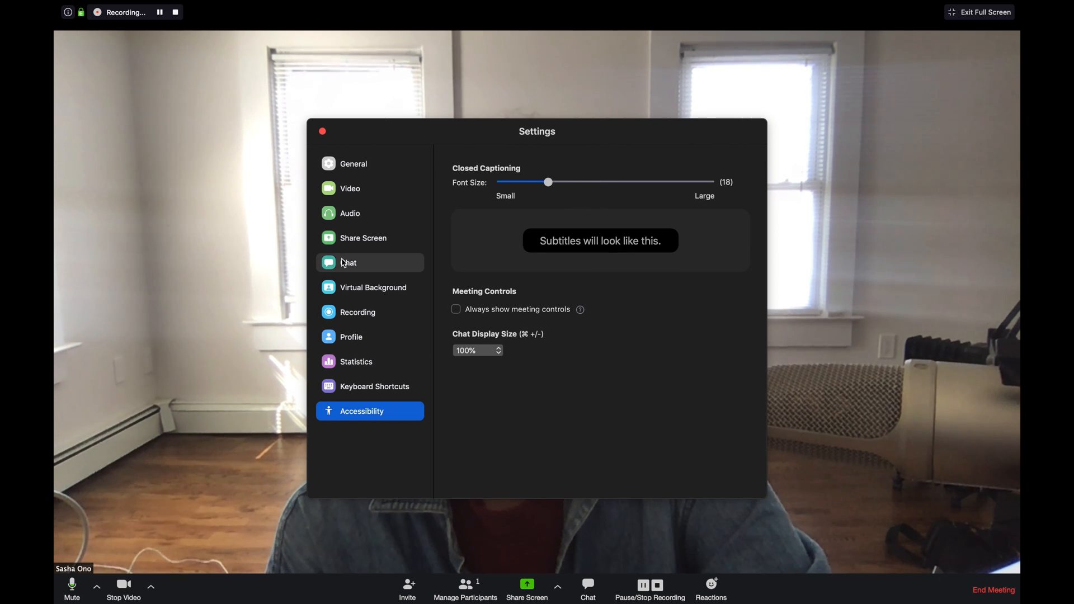
# - In Chat settings, try the unread-message options and leave unread counts for channels off
pyautogui.click(348, 263)
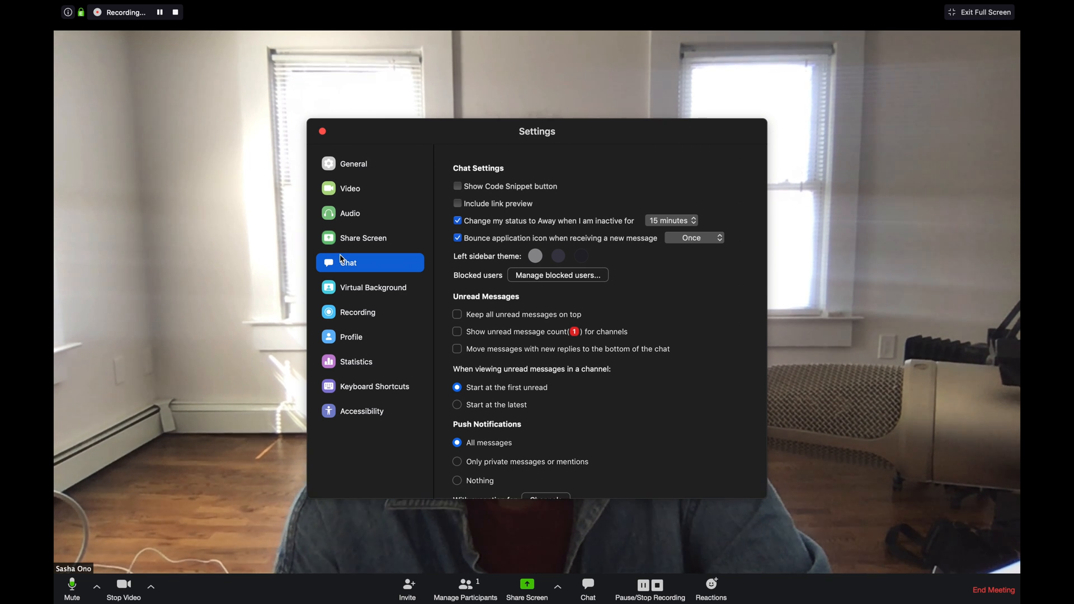
pyautogui.moveTo(654, 583)
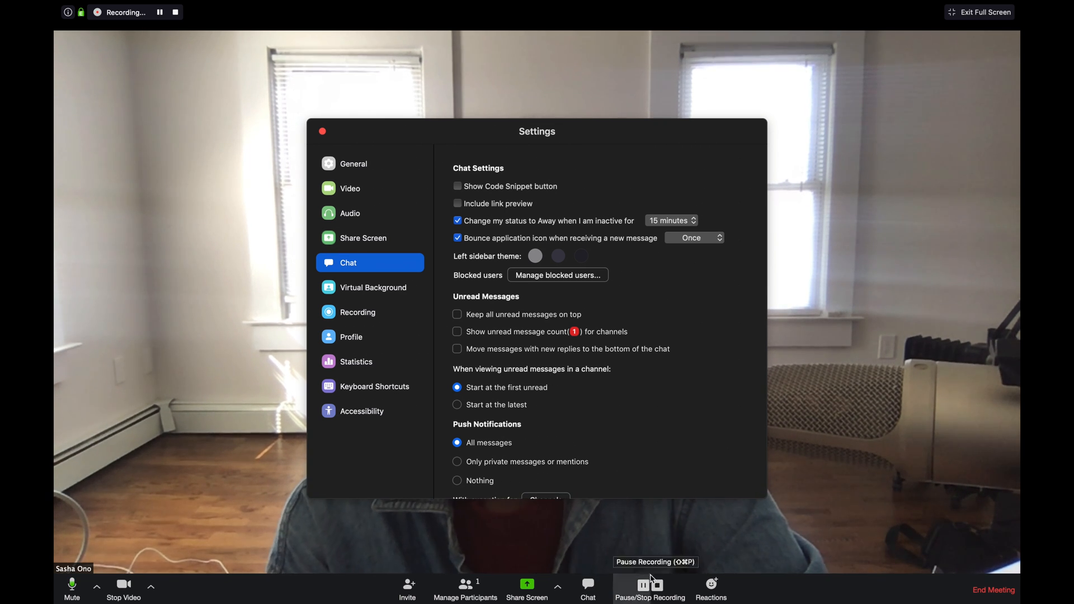
pyautogui.moveTo(598, 391)
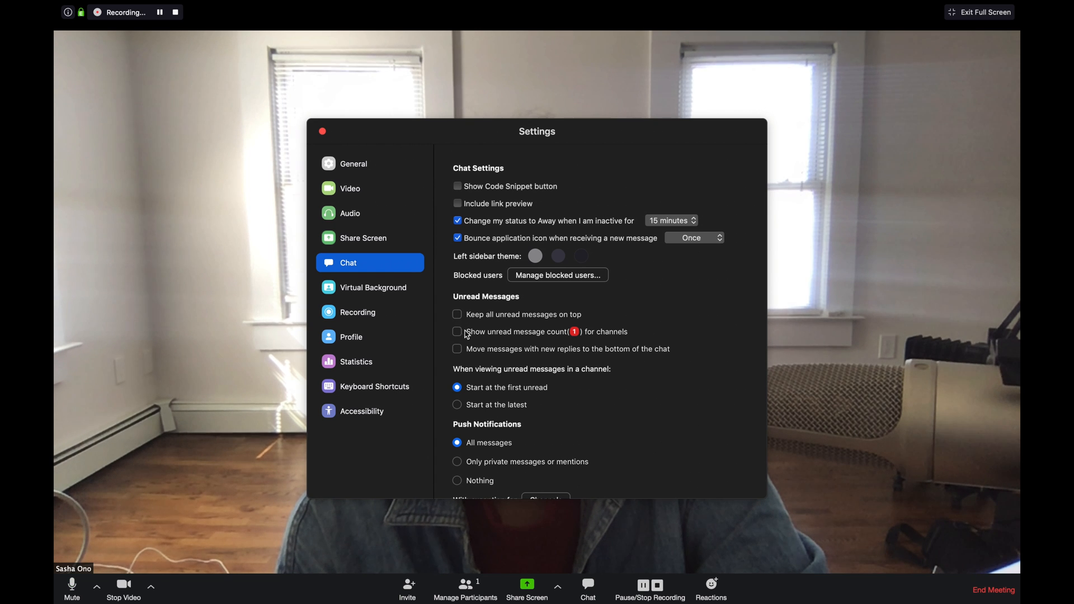
pyautogui.moveTo(512, 338)
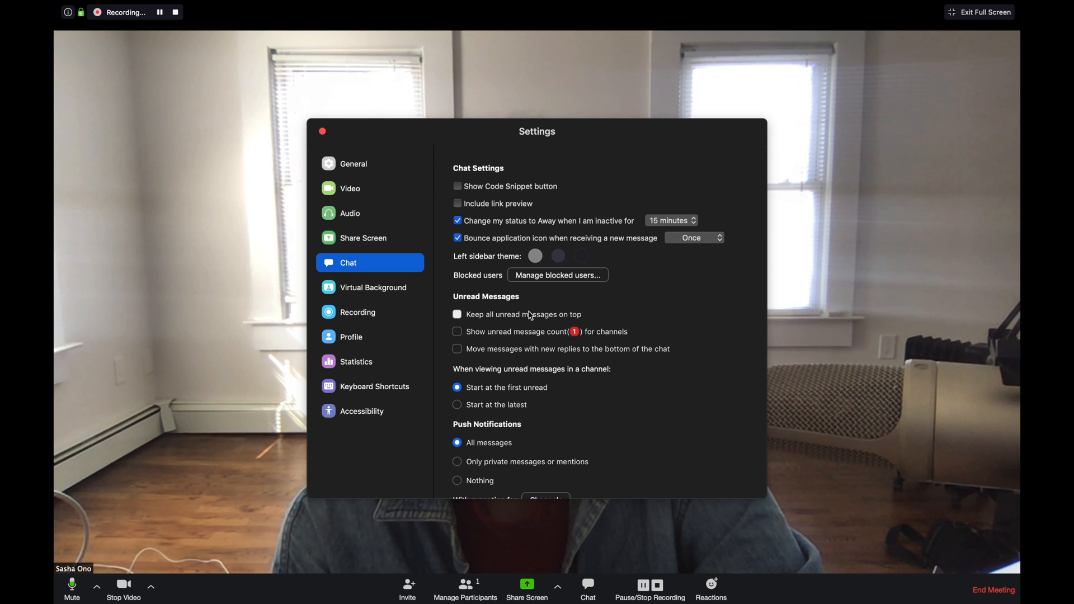
pyautogui.click(456, 315)
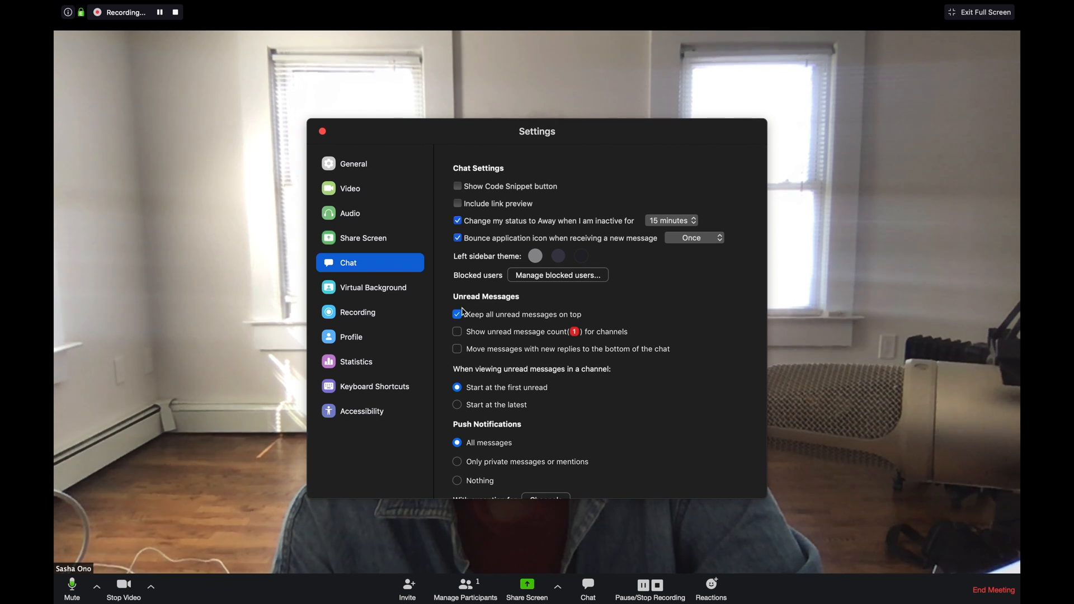
pyautogui.click(456, 314)
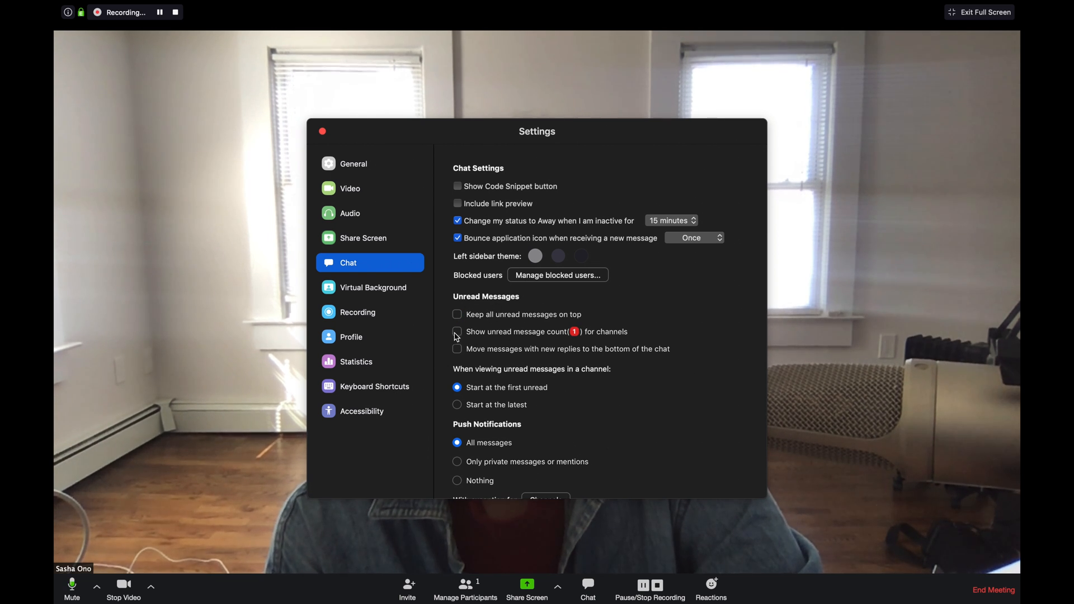
pyautogui.click(457, 331)
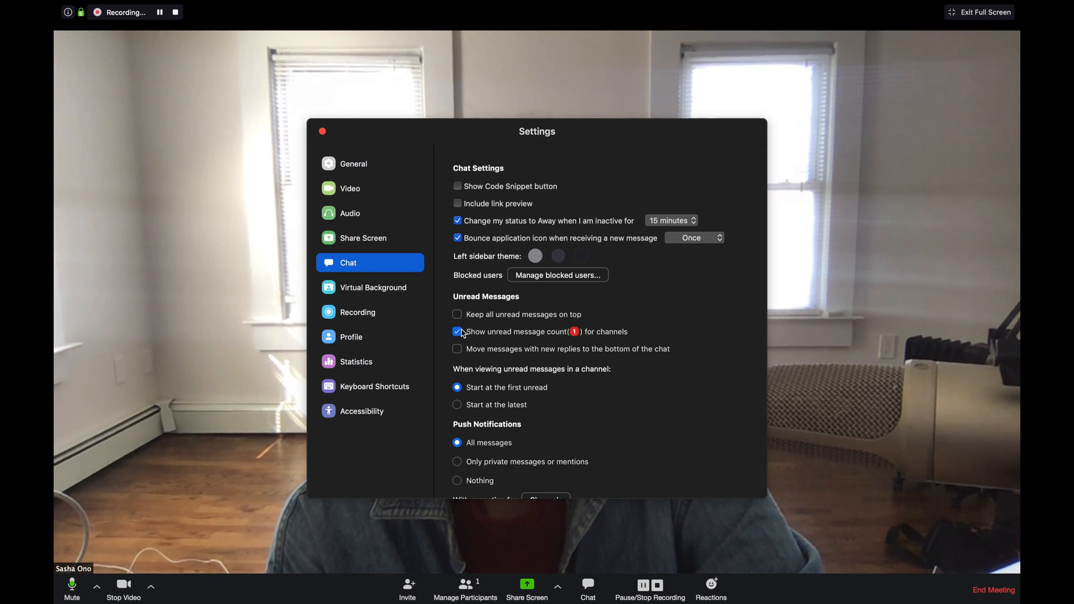
pyautogui.click(456, 331)
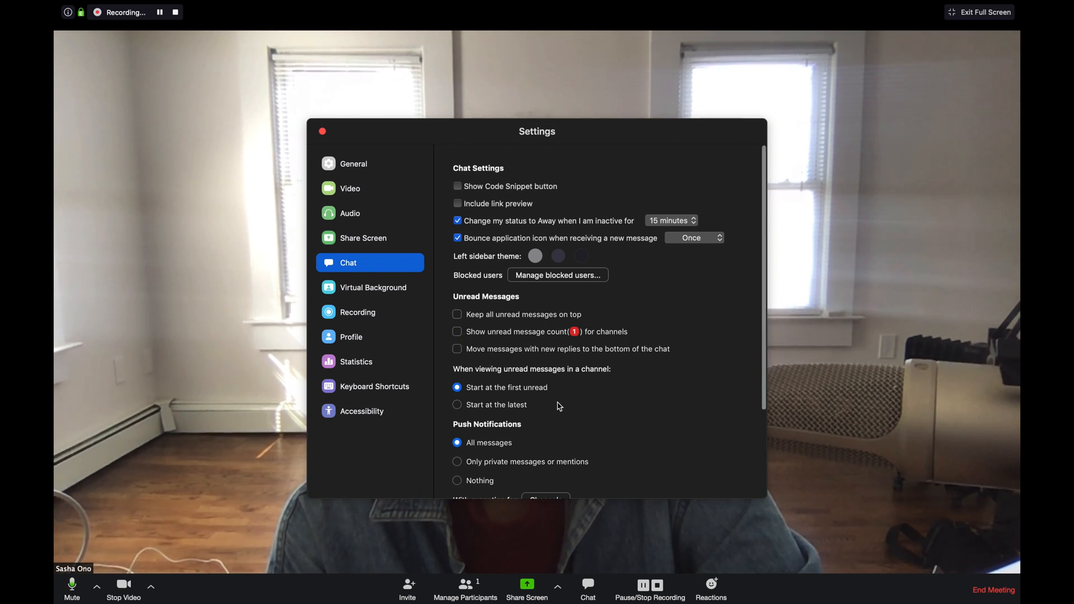
# - Keep push notifications on 'All messages' and review the remaining chat options below
pyautogui.scroll(-3)
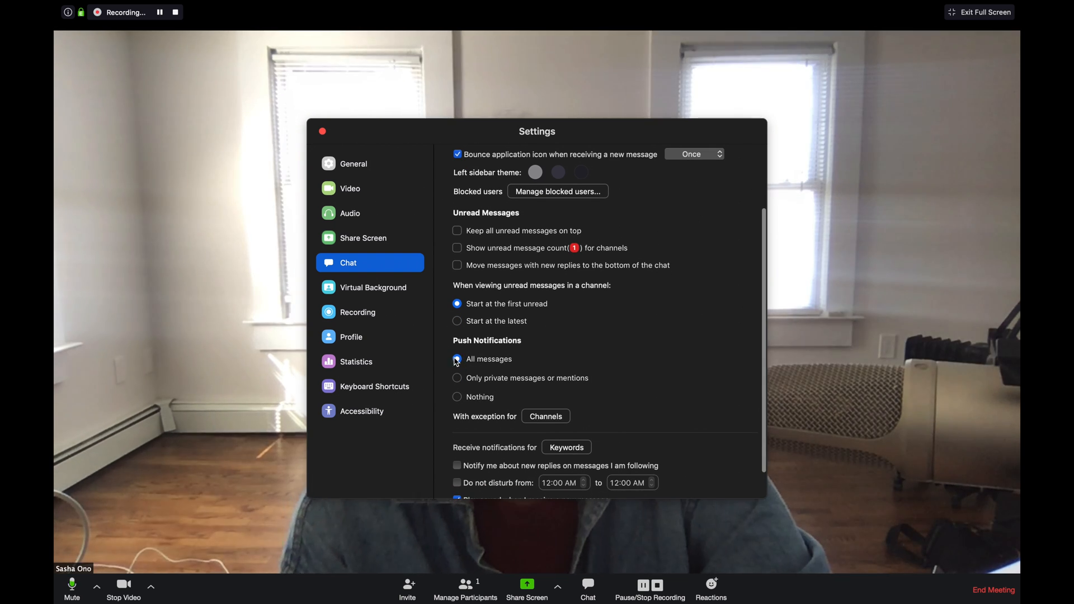
pyautogui.click(456, 359)
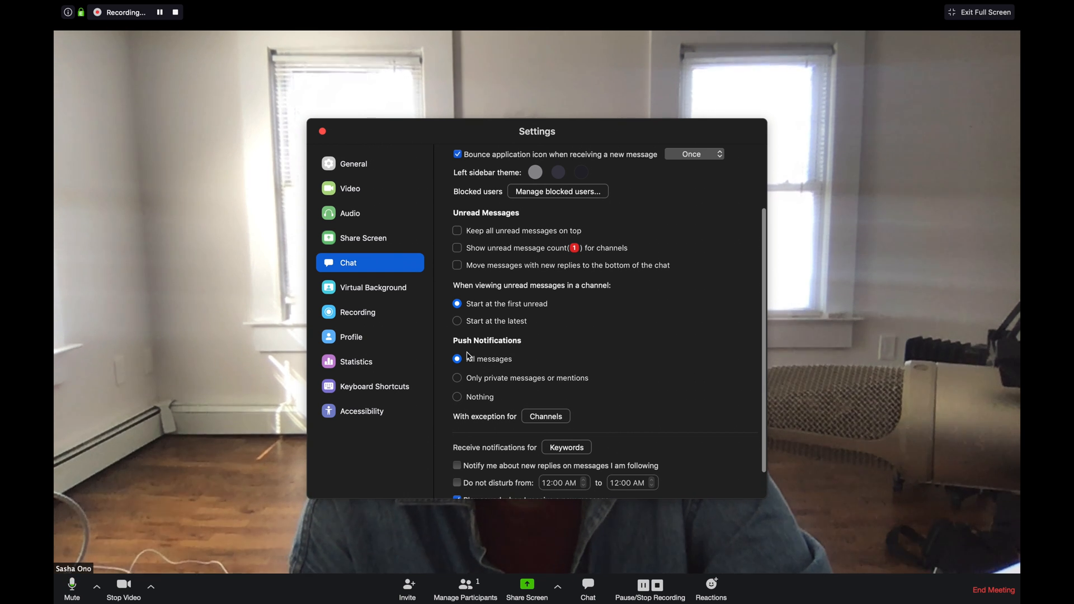
pyautogui.scroll(-3)
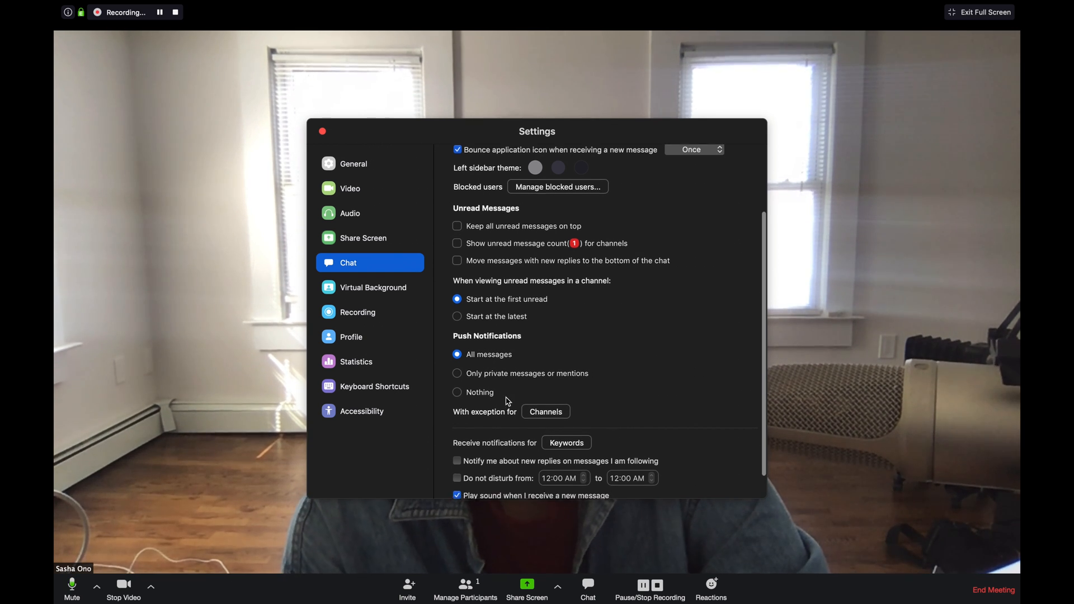
pyautogui.scroll(-3)
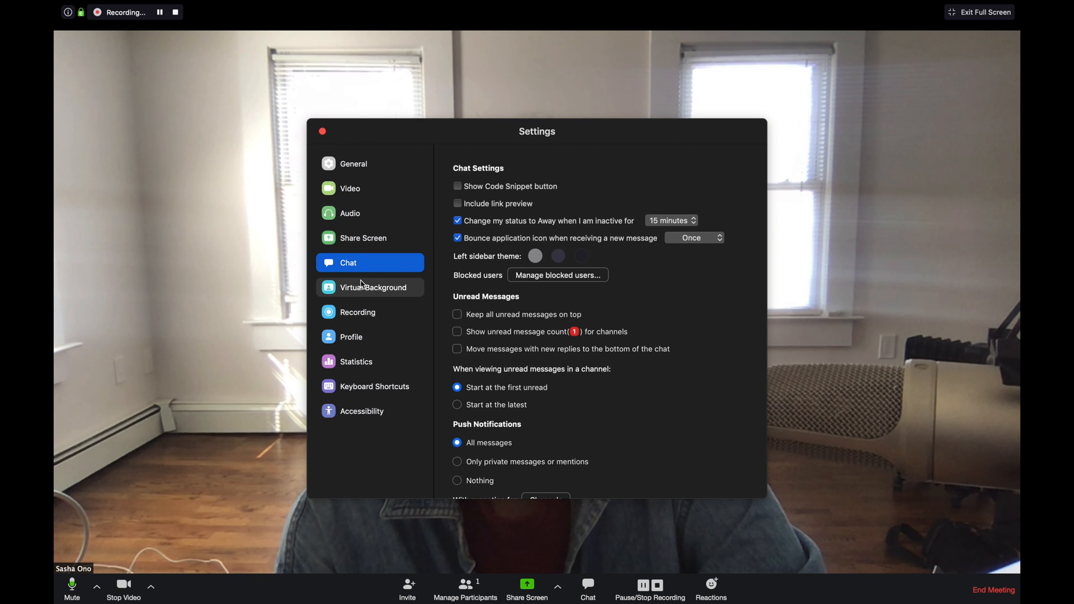
pyautogui.moveTo(363, 237)
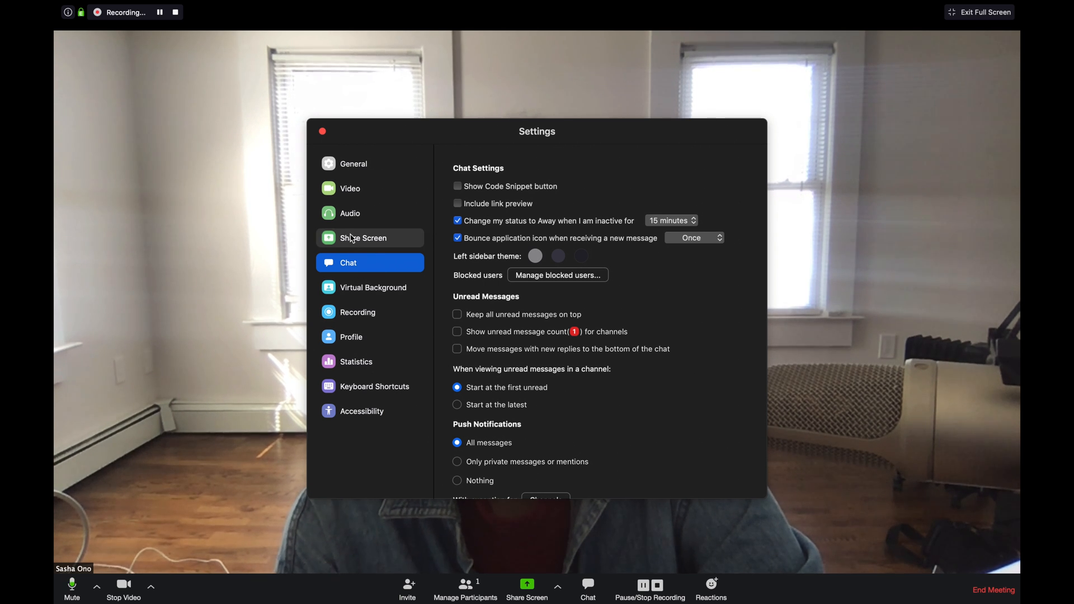
# - Leave Settings and bring up the group chat window, placed at the right of the meeting view
pyautogui.click(322, 131)
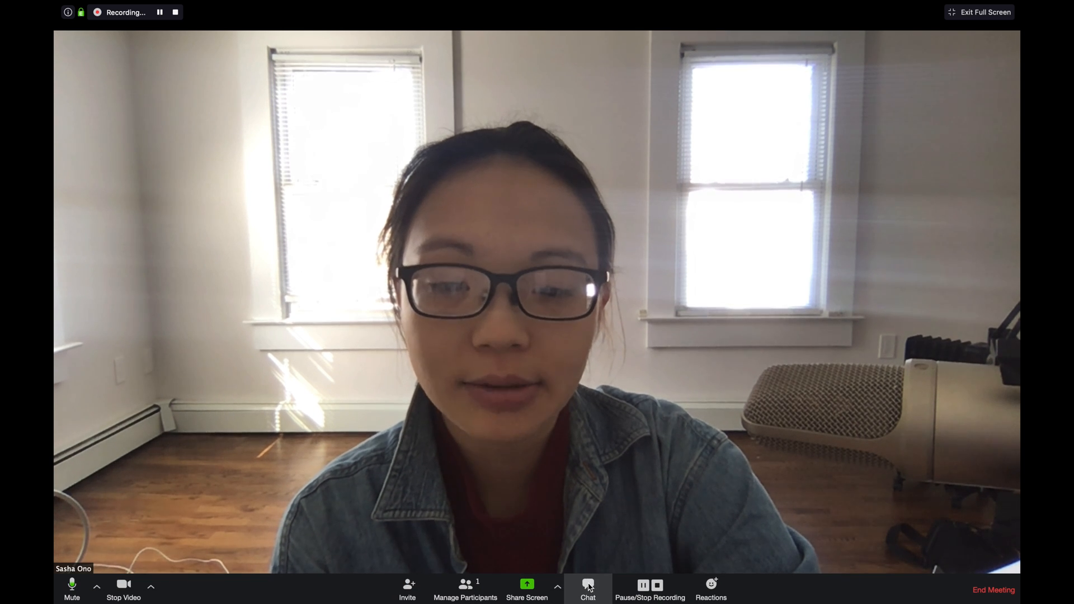
pyautogui.click(589, 597)
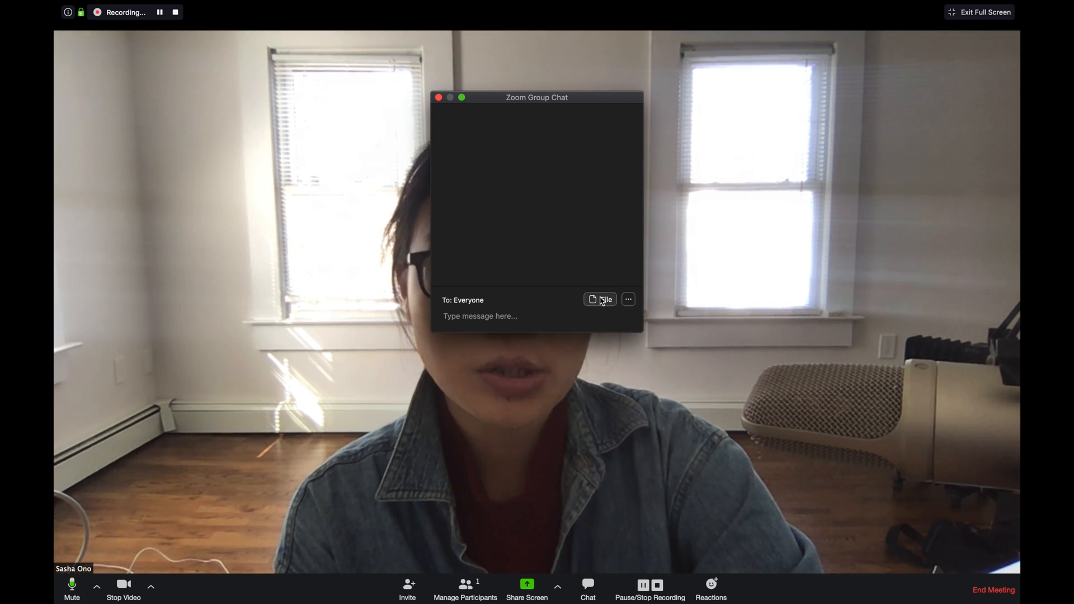
pyautogui.moveTo(563, 101)
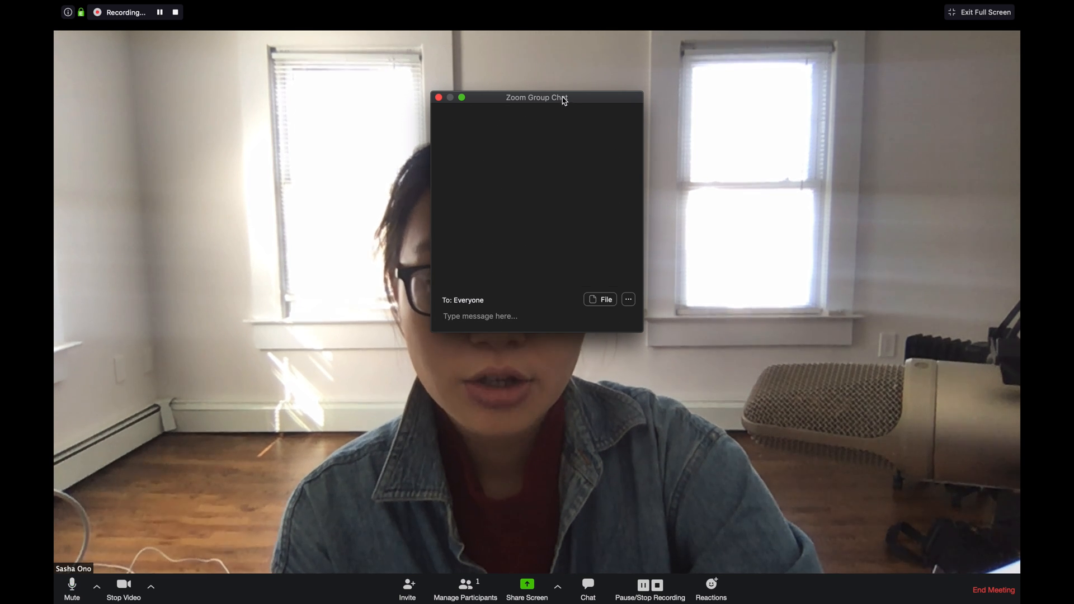
pyautogui.moveTo(537, 97); pyautogui.dragTo(807, 107)
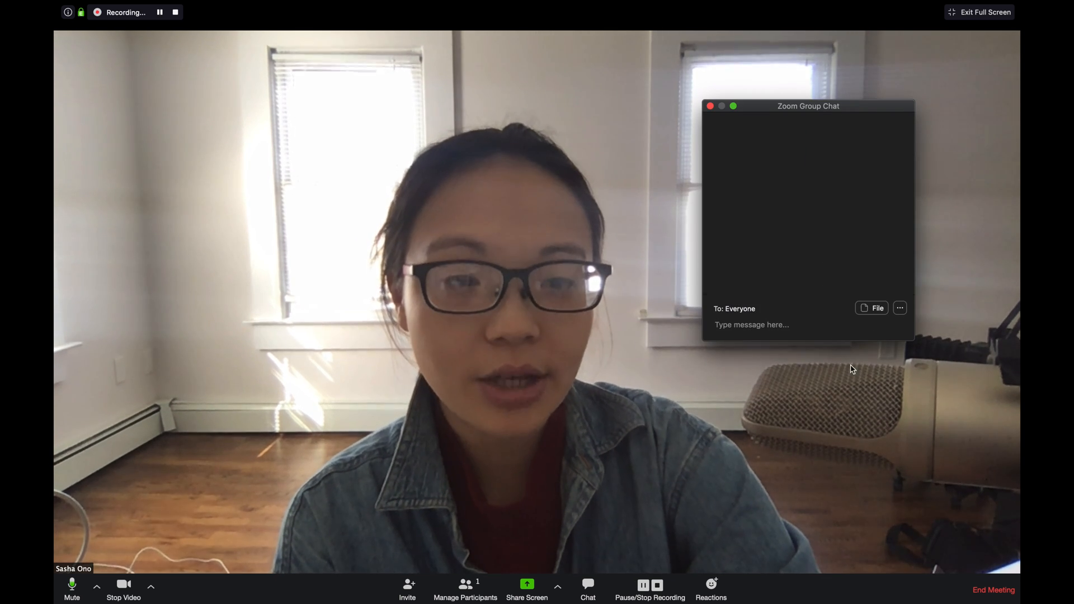
# - Review the participant chat permissions, keeping public and private chat allowed
pyautogui.click(754, 324)
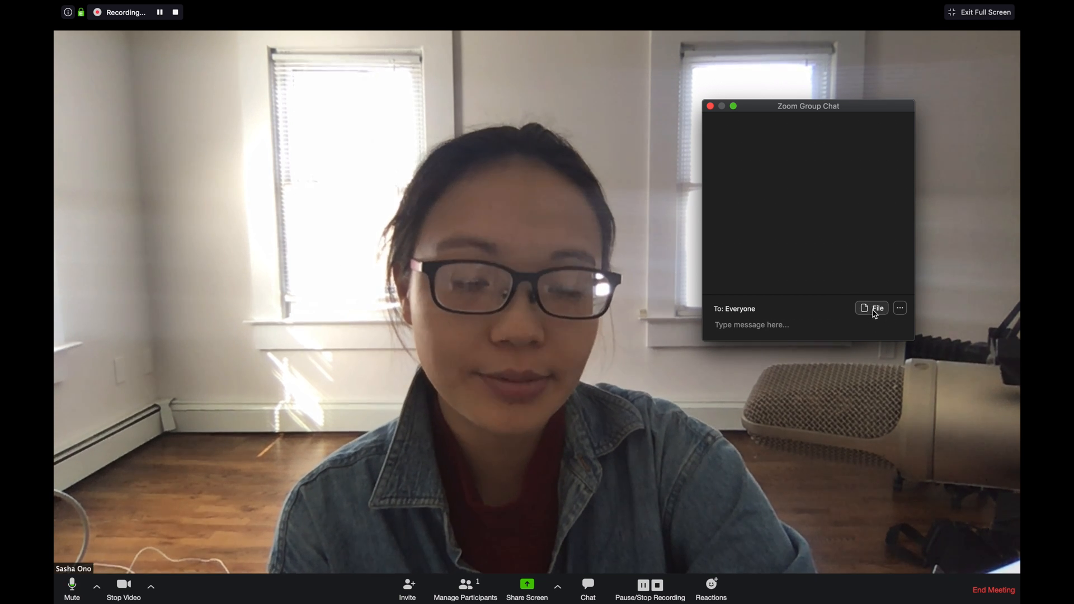
pyautogui.click(899, 308)
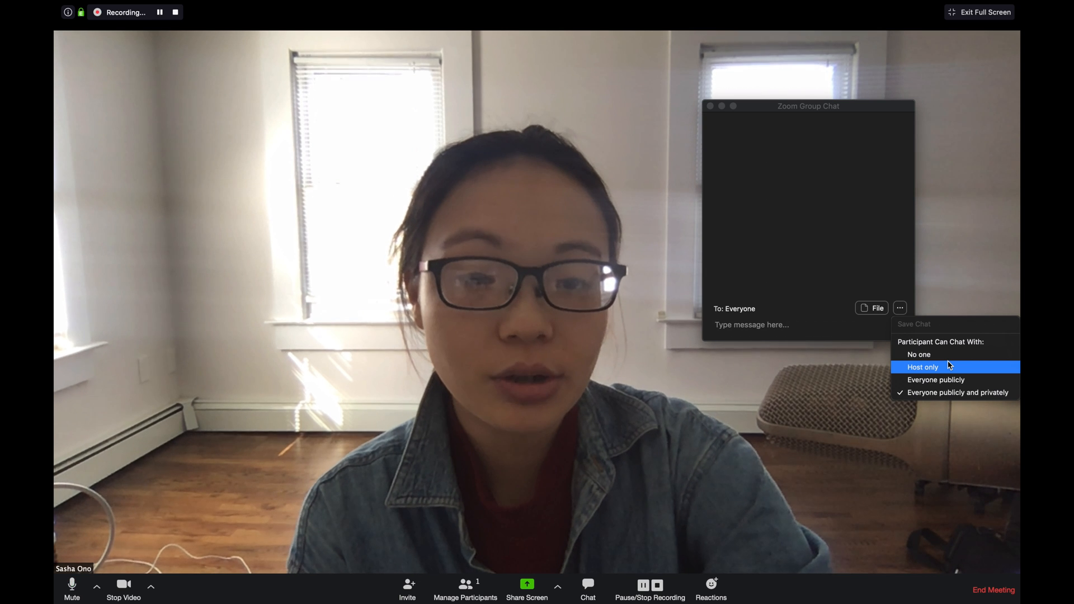
pyautogui.moveTo(951, 380)
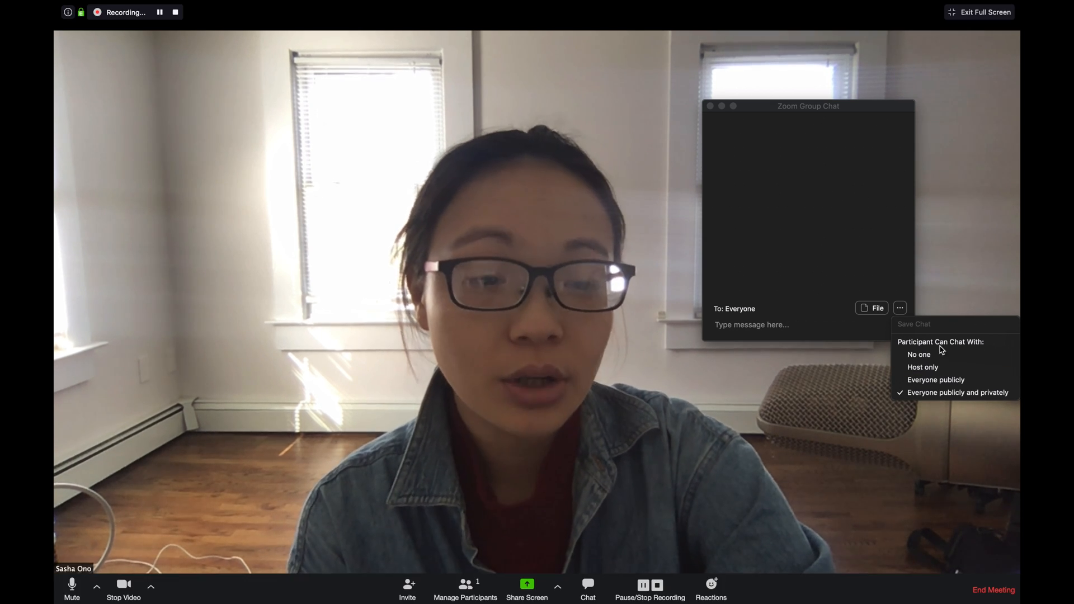
pyautogui.moveTo(877, 247)
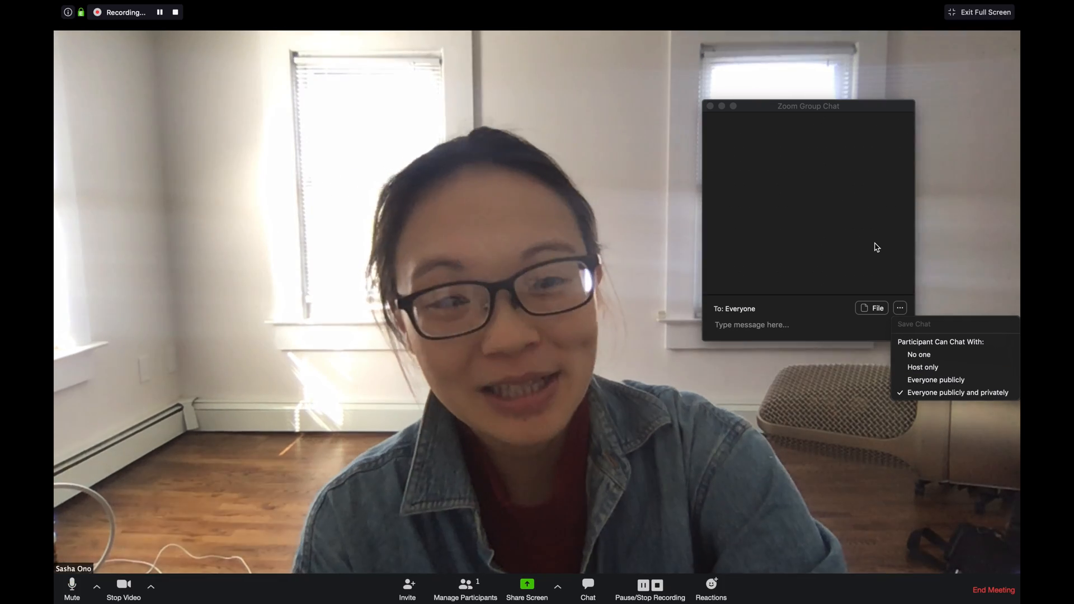
pyautogui.click(900, 308)
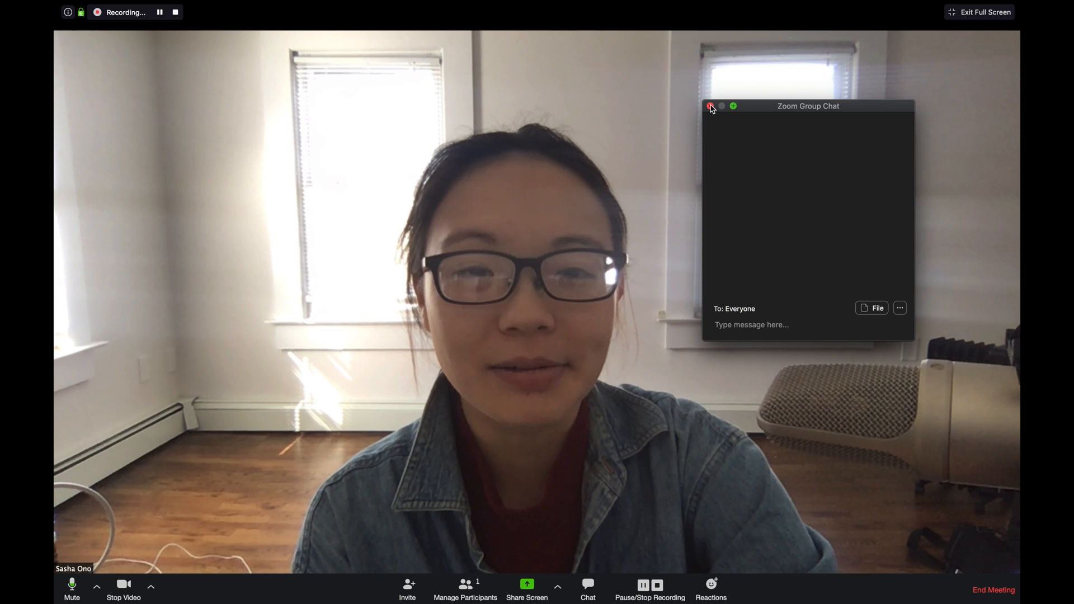
# - Close the group chat window so only the meeting video remains
pyautogui.click(712, 106)
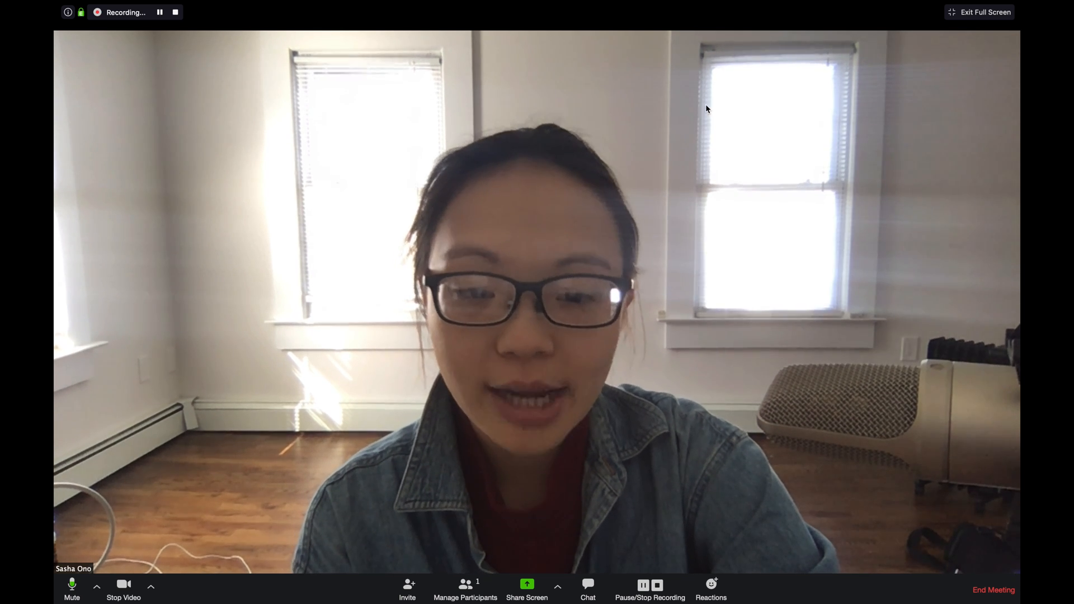
pyautogui.moveTo(641, 585)
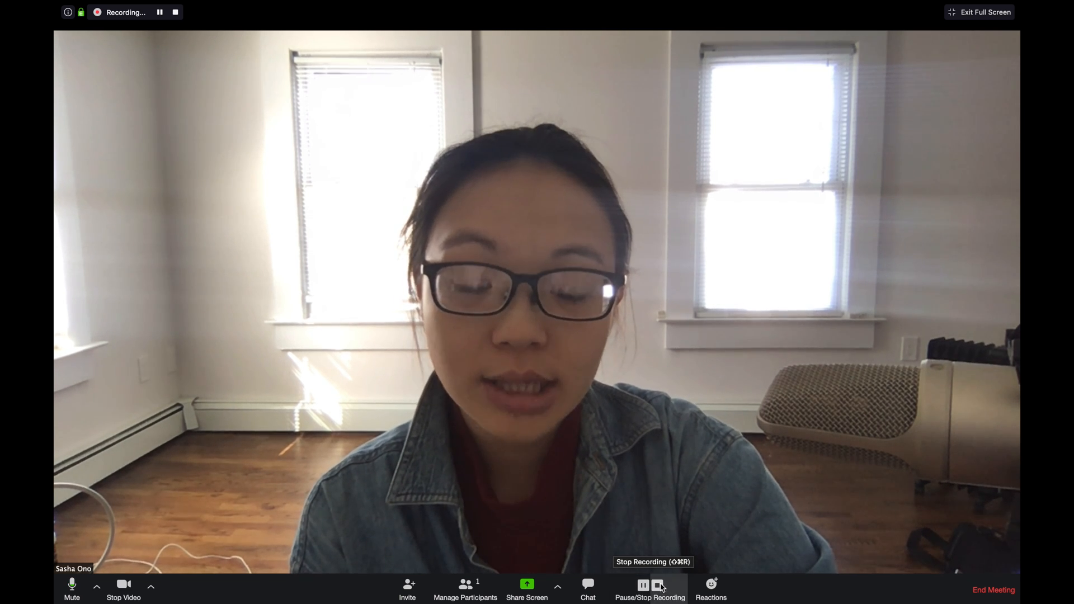
pyautogui.moveTo(488, 322)
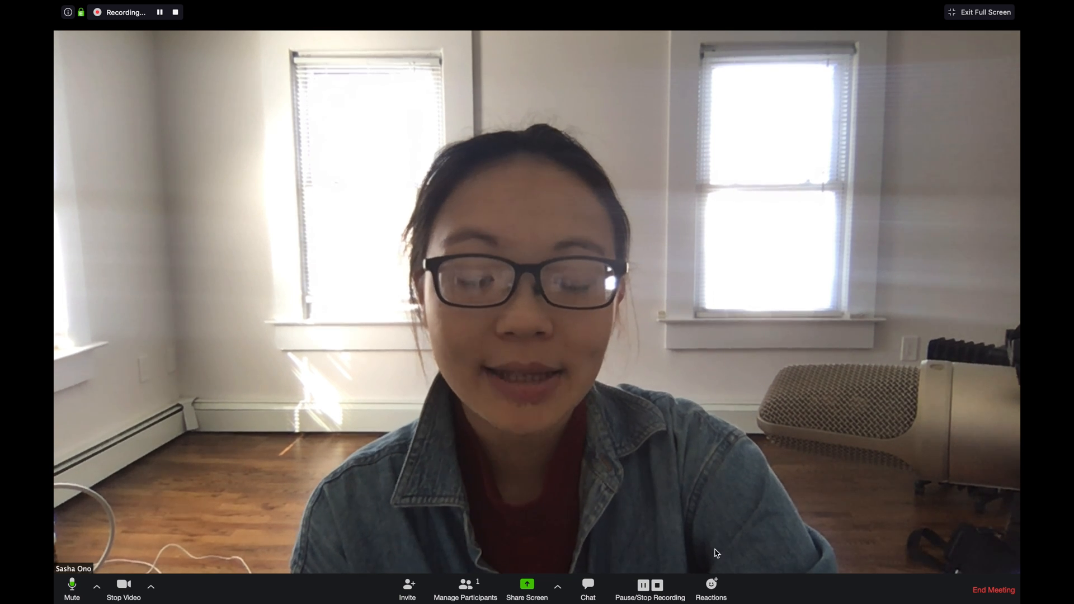
pyautogui.click(713, 586)
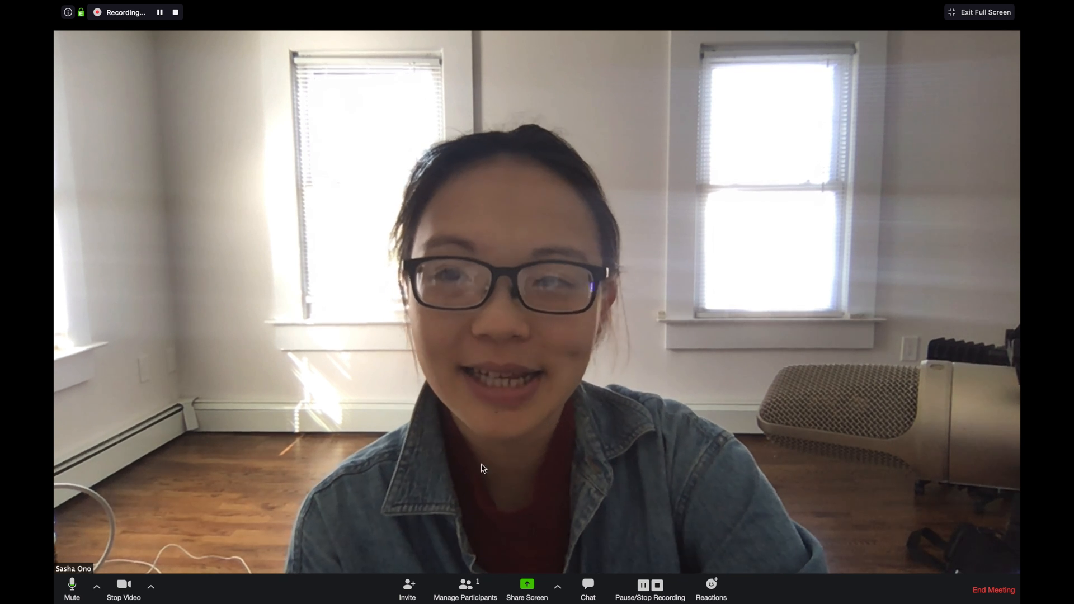
pyautogui.moveTo(602, 357)
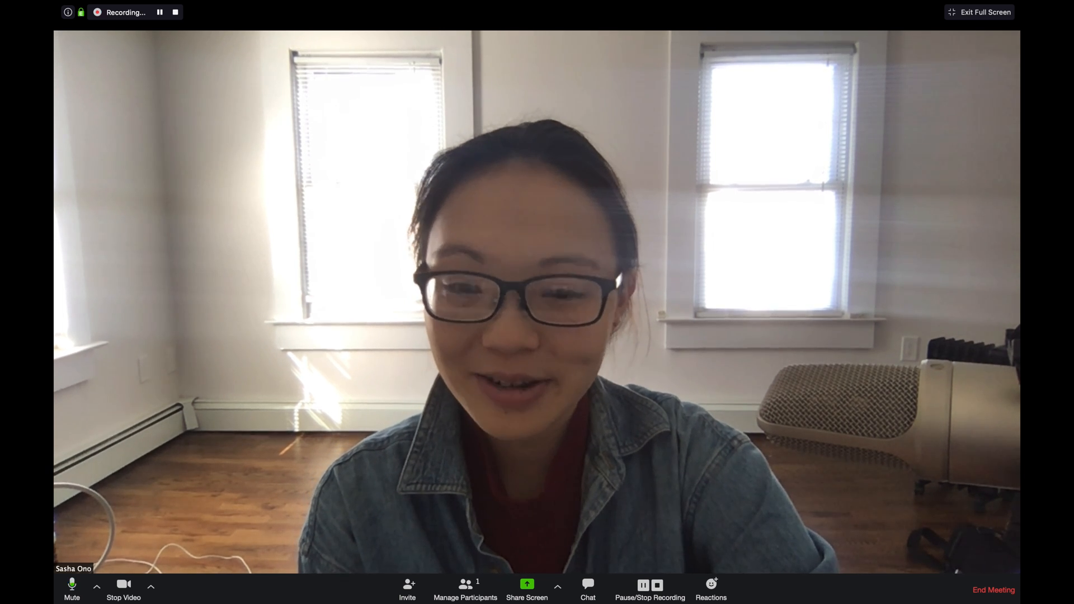
pyautogui.moveTo(321, 179)
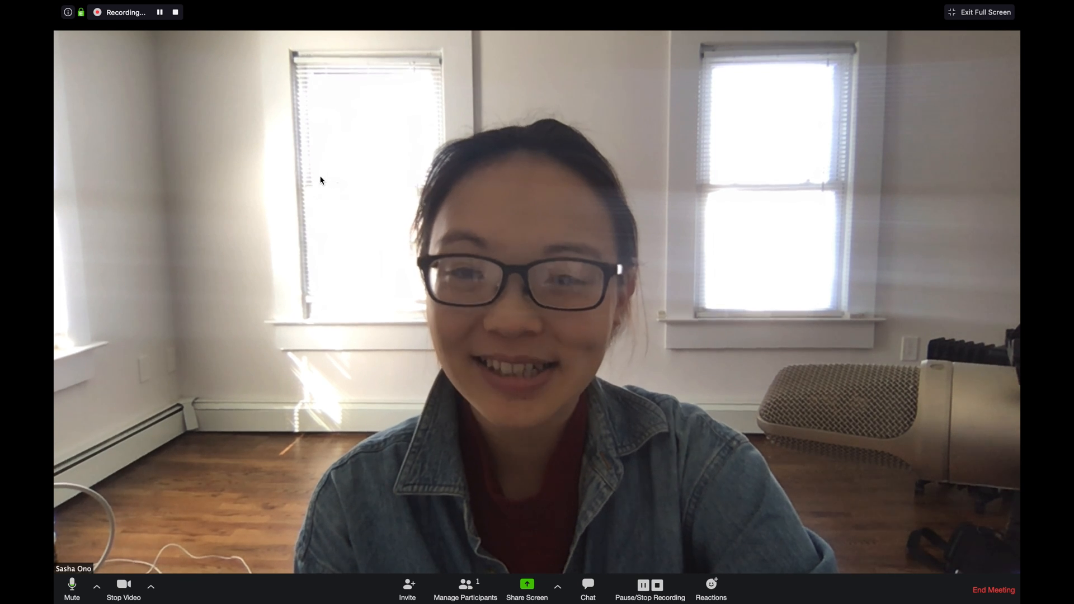